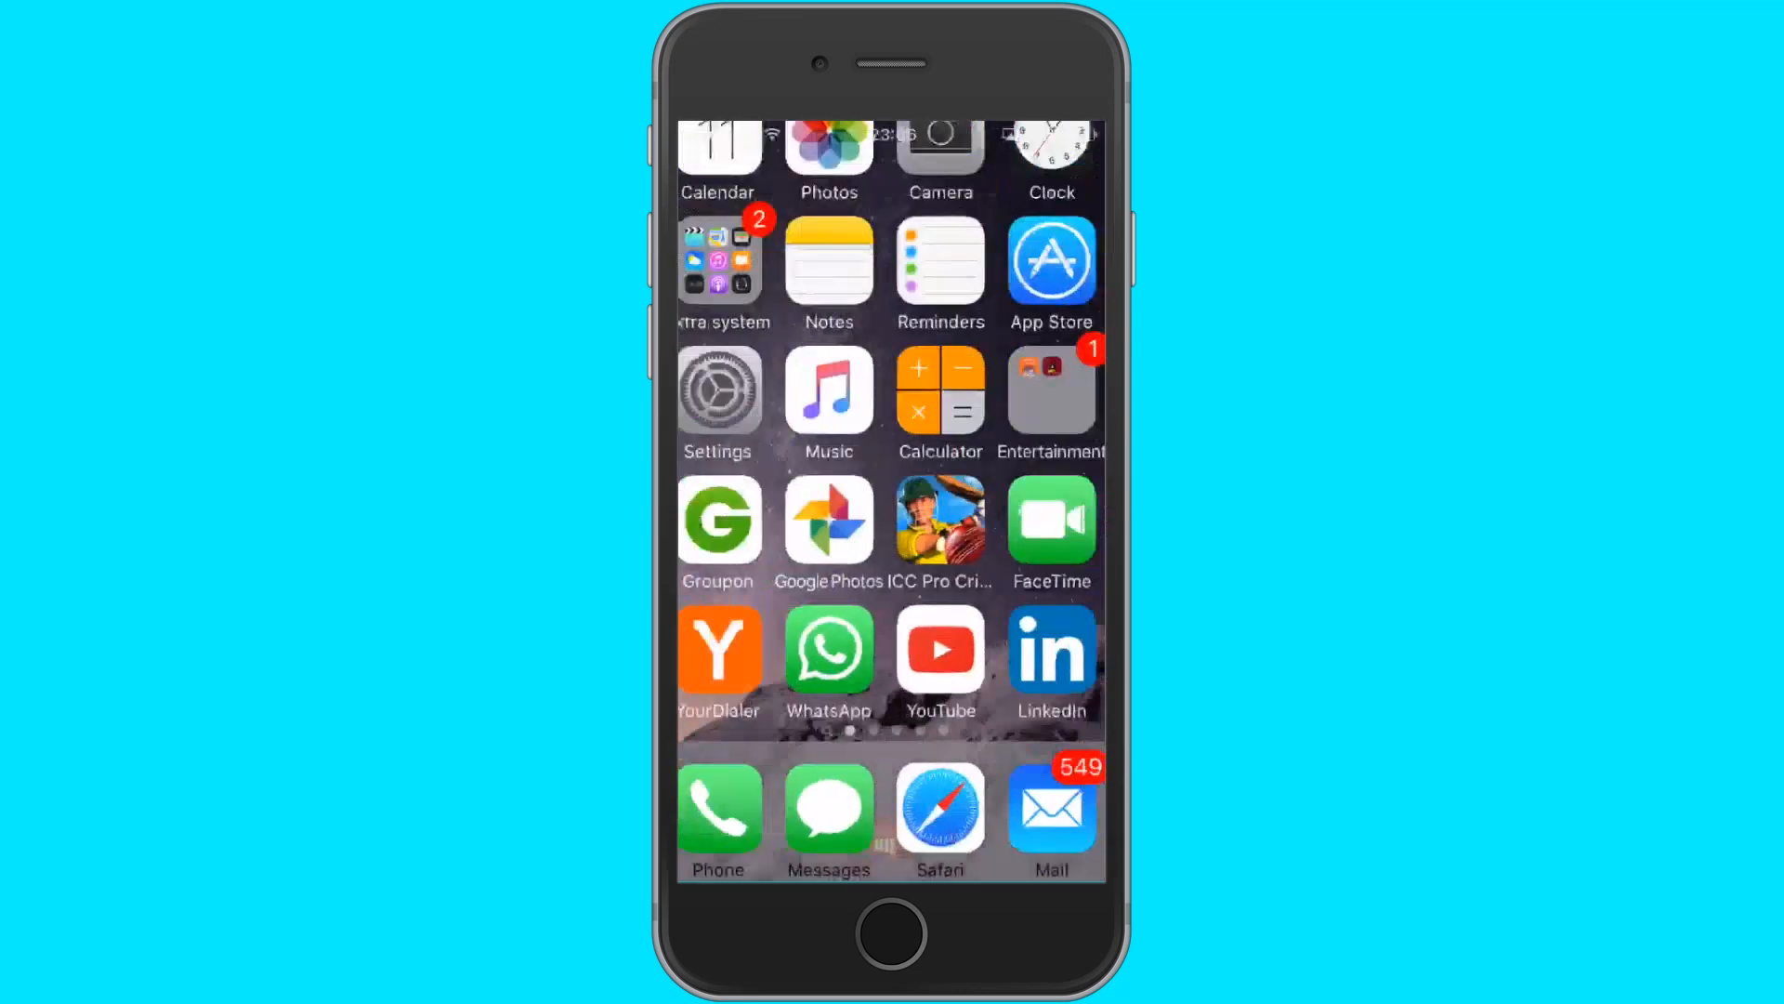
# Tap around the Home Screen to show apps opening instantly without animation
pyautogui.click(1050, 264)
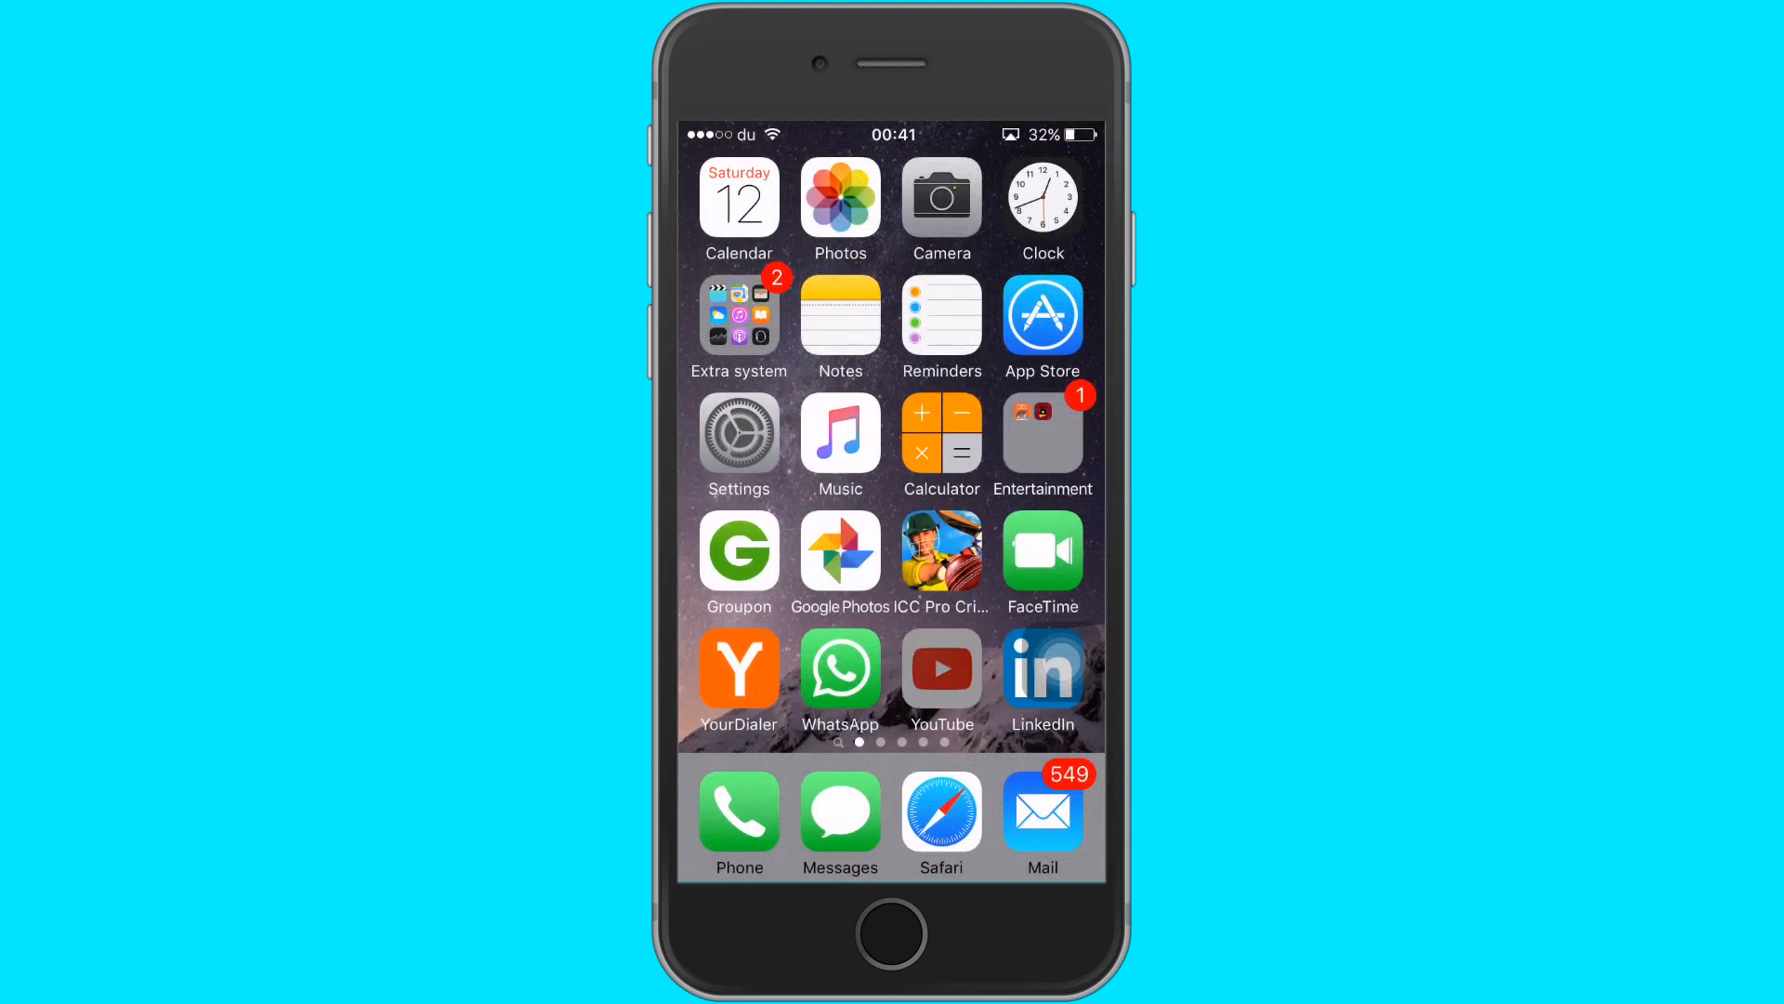
pyautogui.click(940, 667)
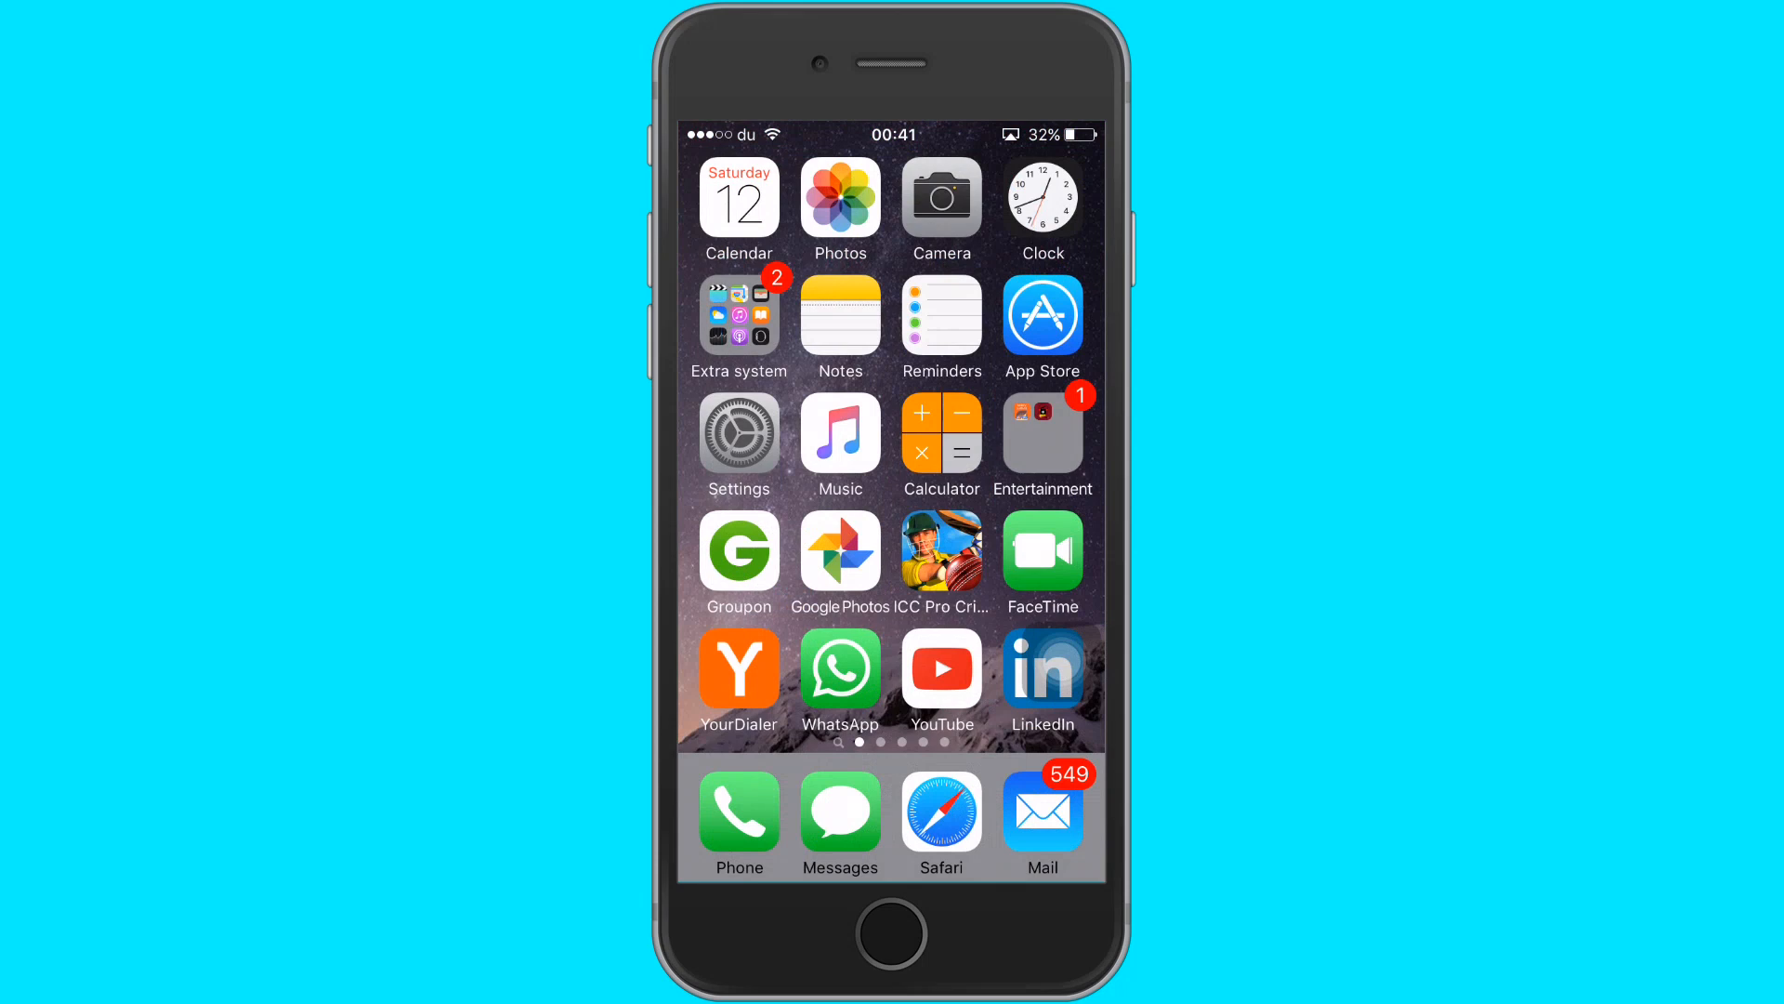
pyautogui.click(841, 433)
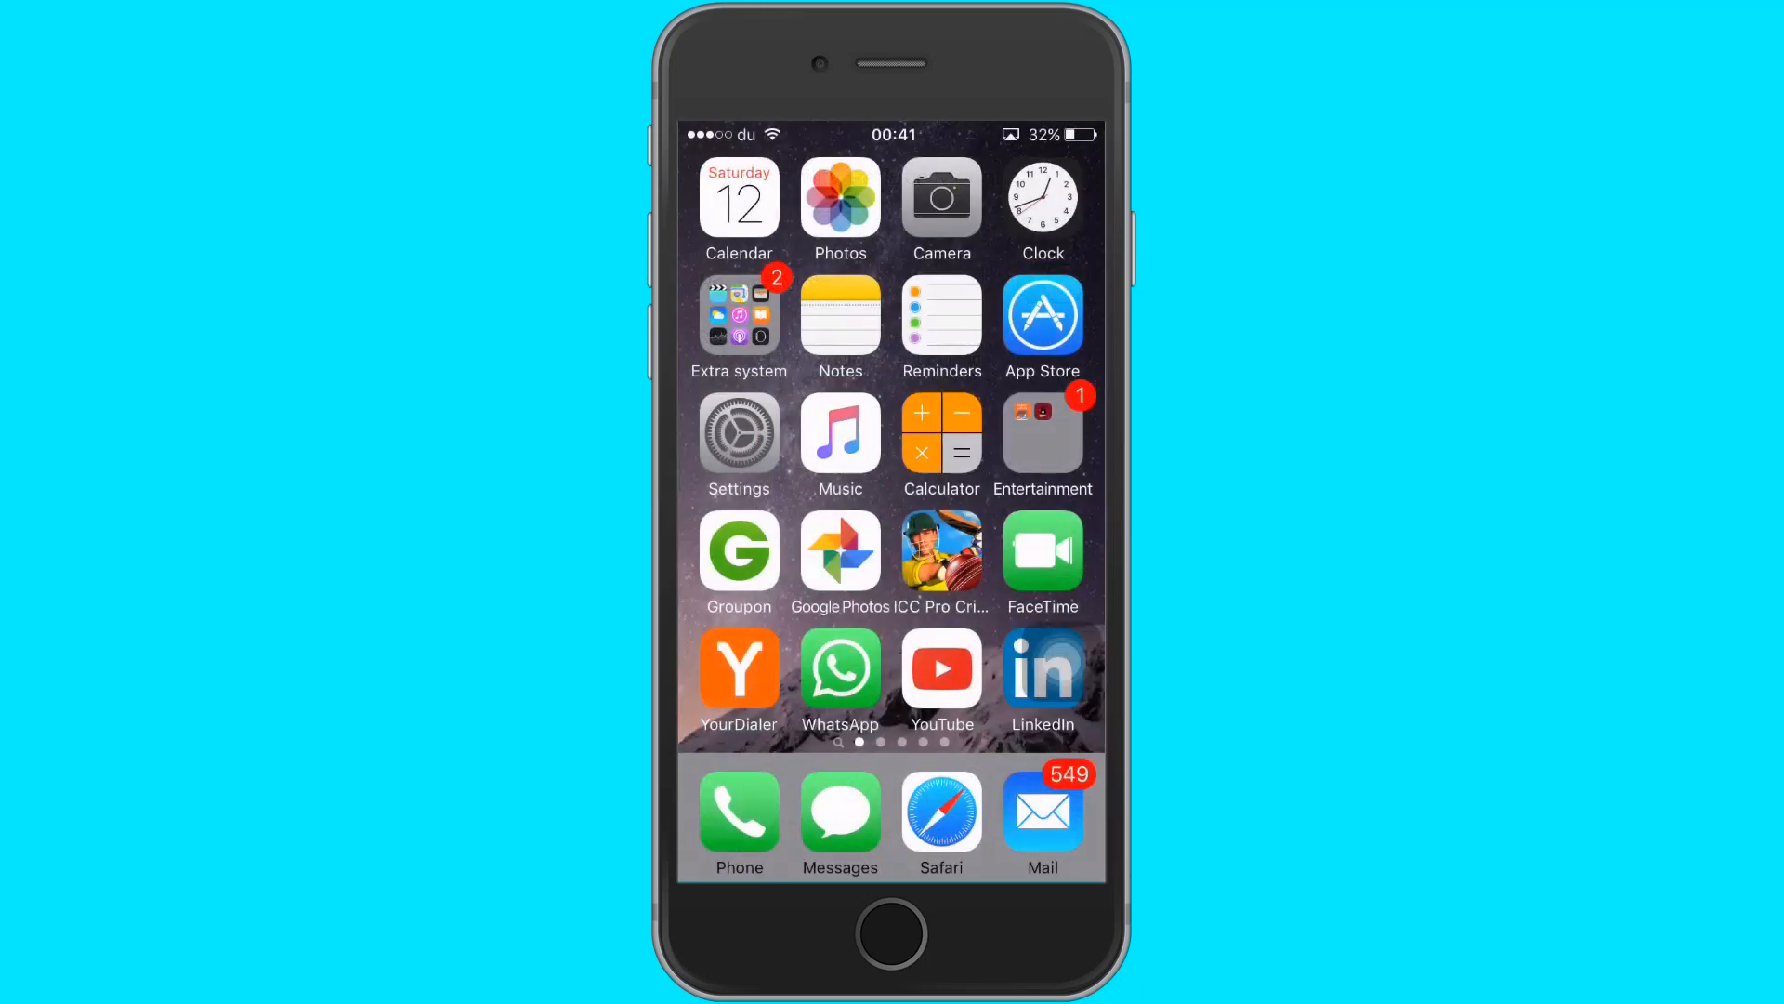
pyautogui.click(738, 201)
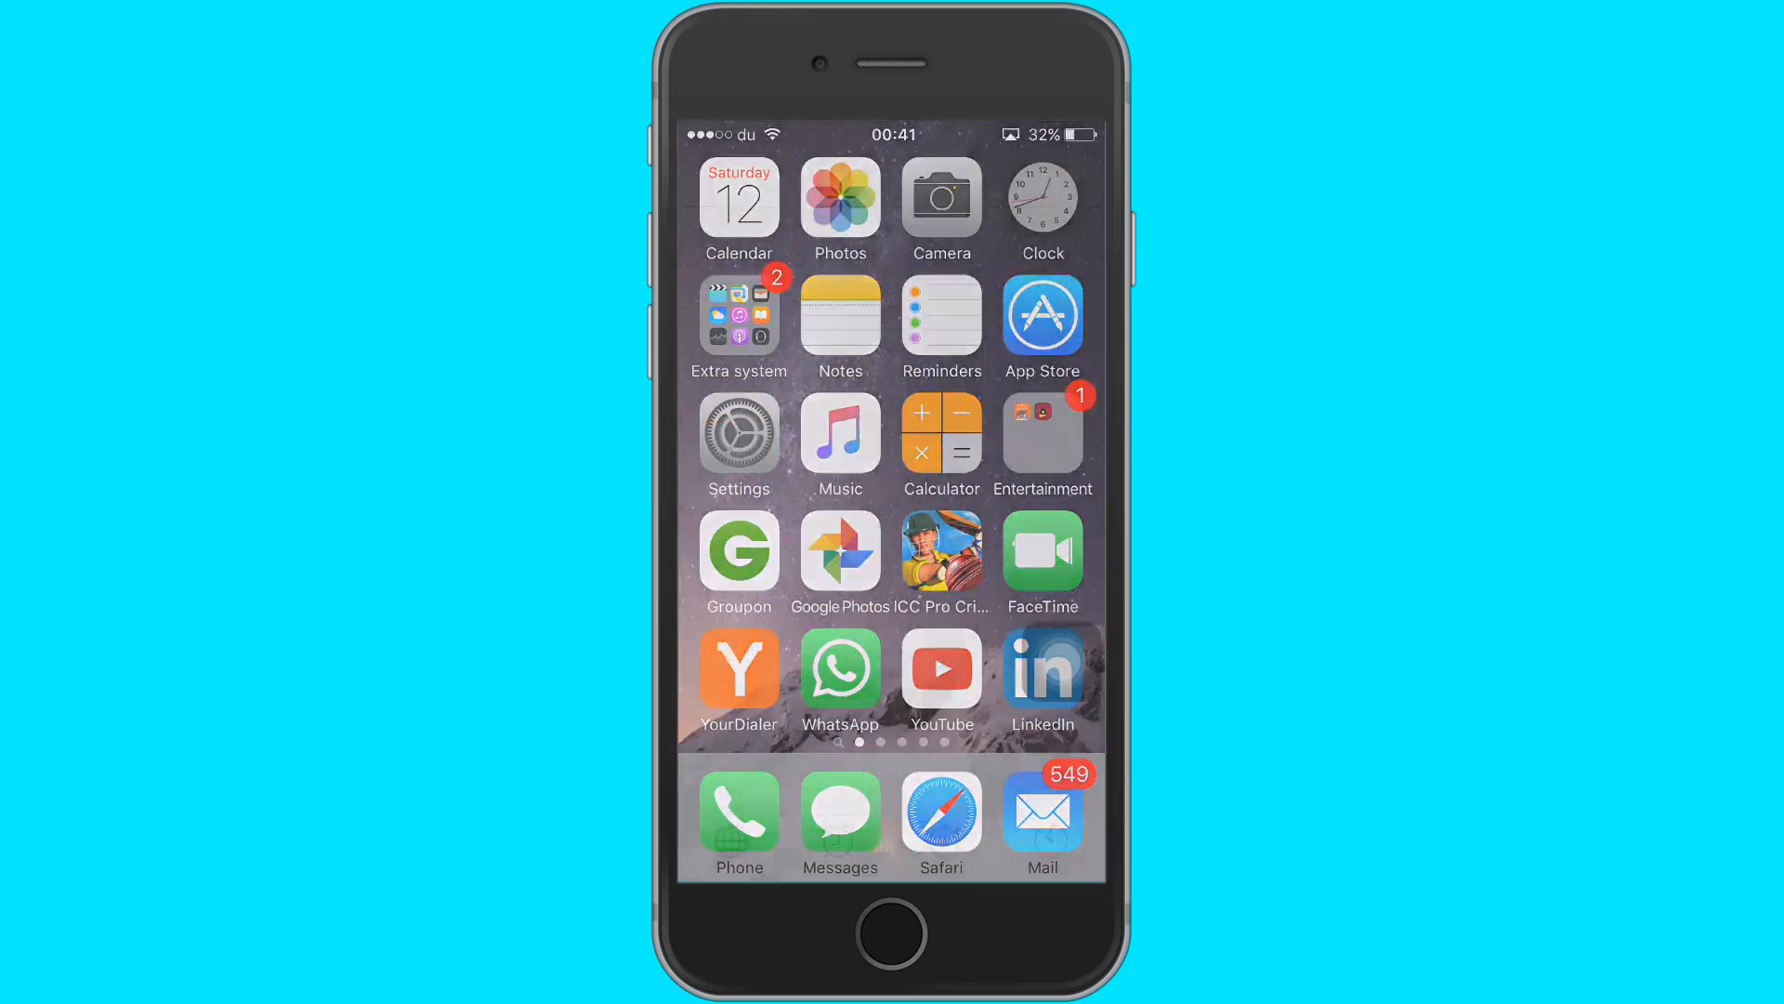
# Open the Clock app, return Home and pull down Spotlight Search with Siri suggestions
pyautogui.click(1041, 210)
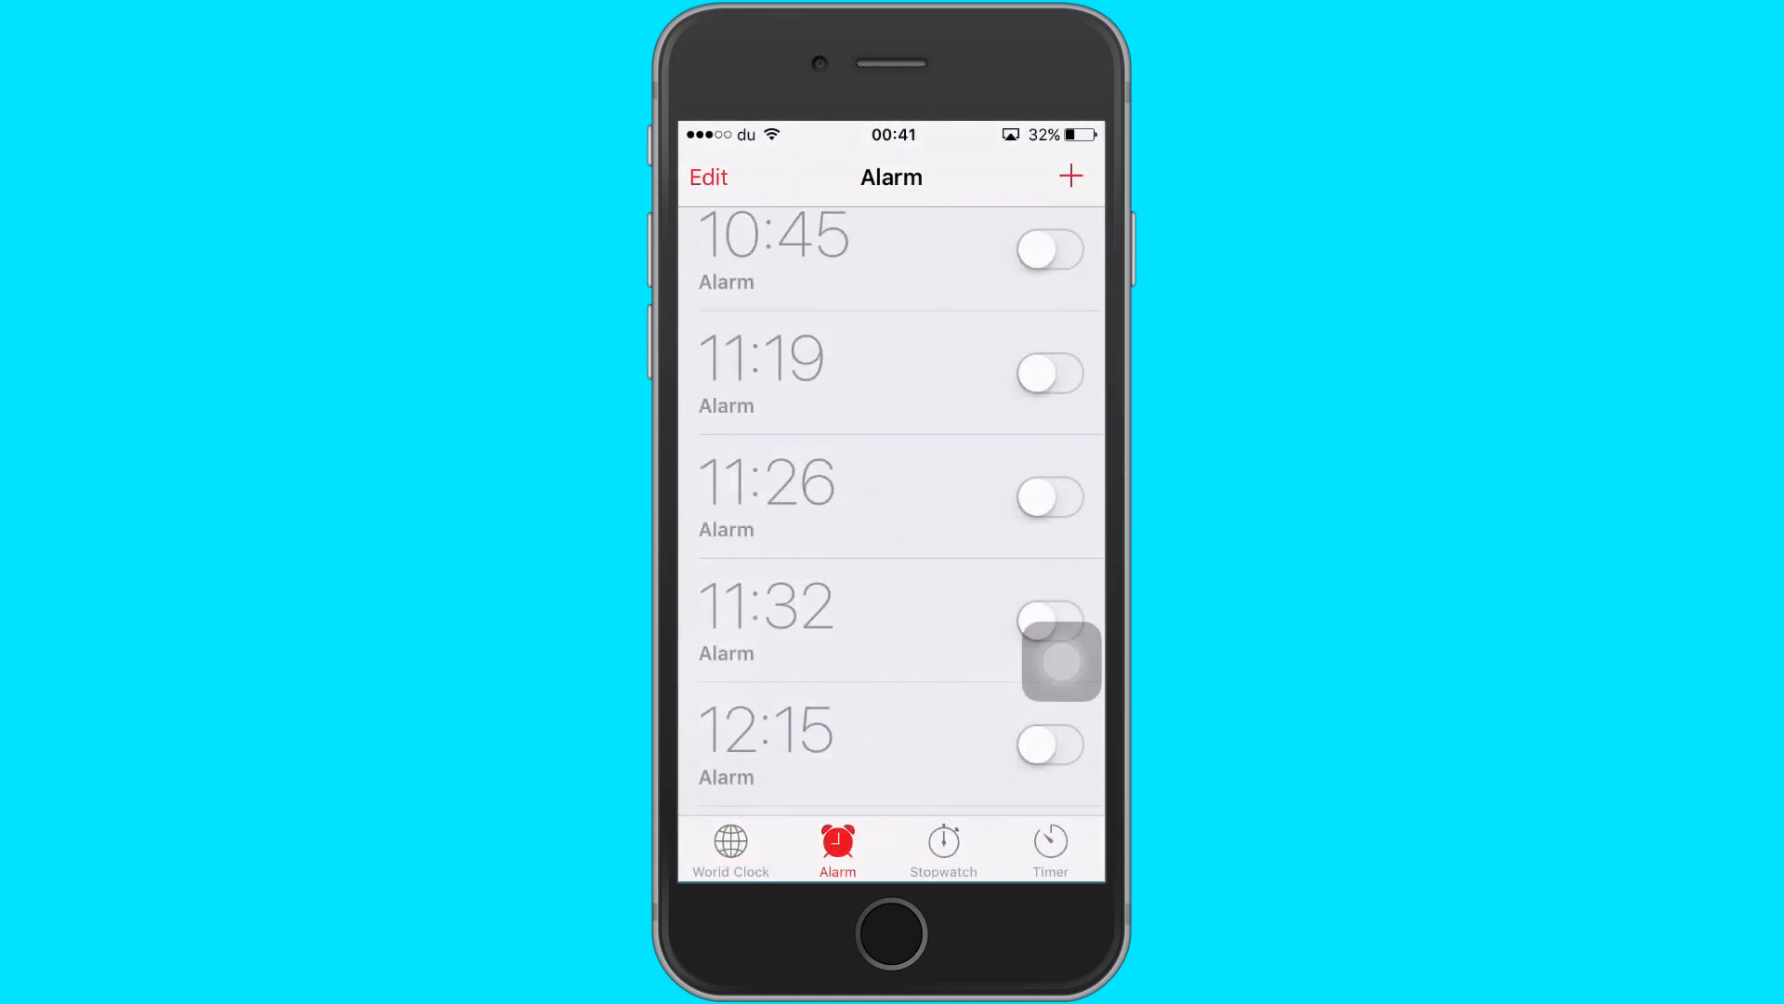
pyautogui.click(890, 935)
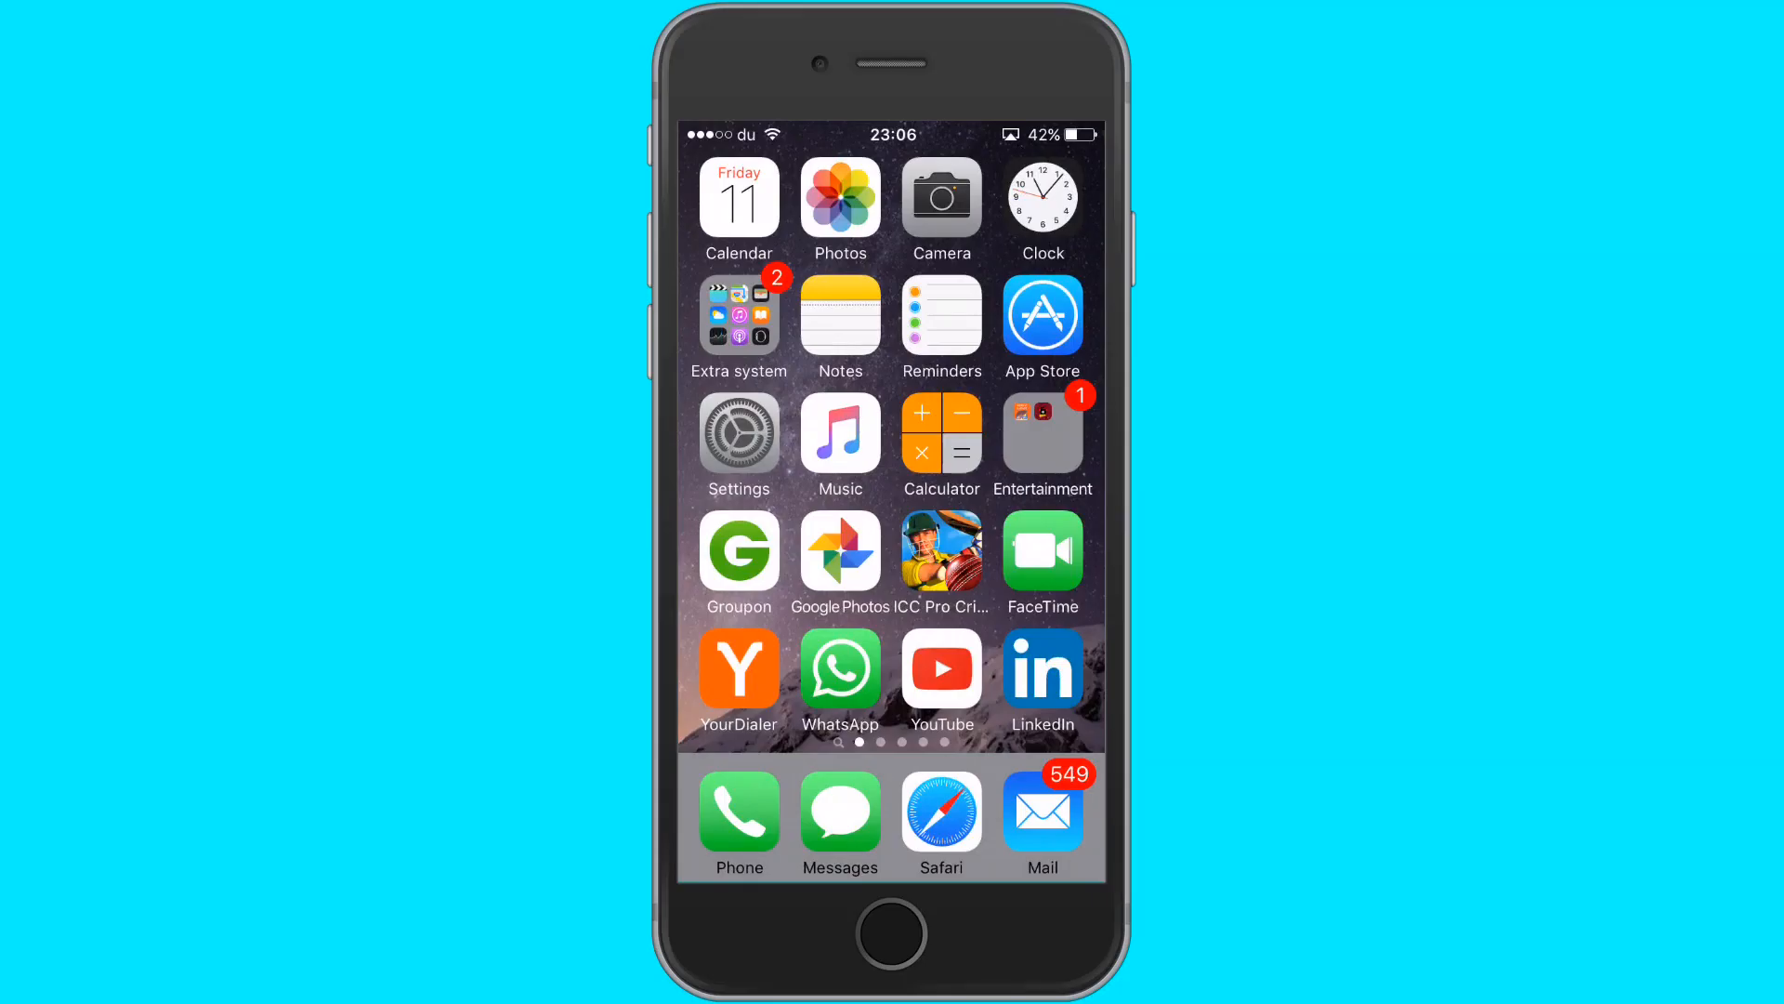
pyautogui.click(738, 434)
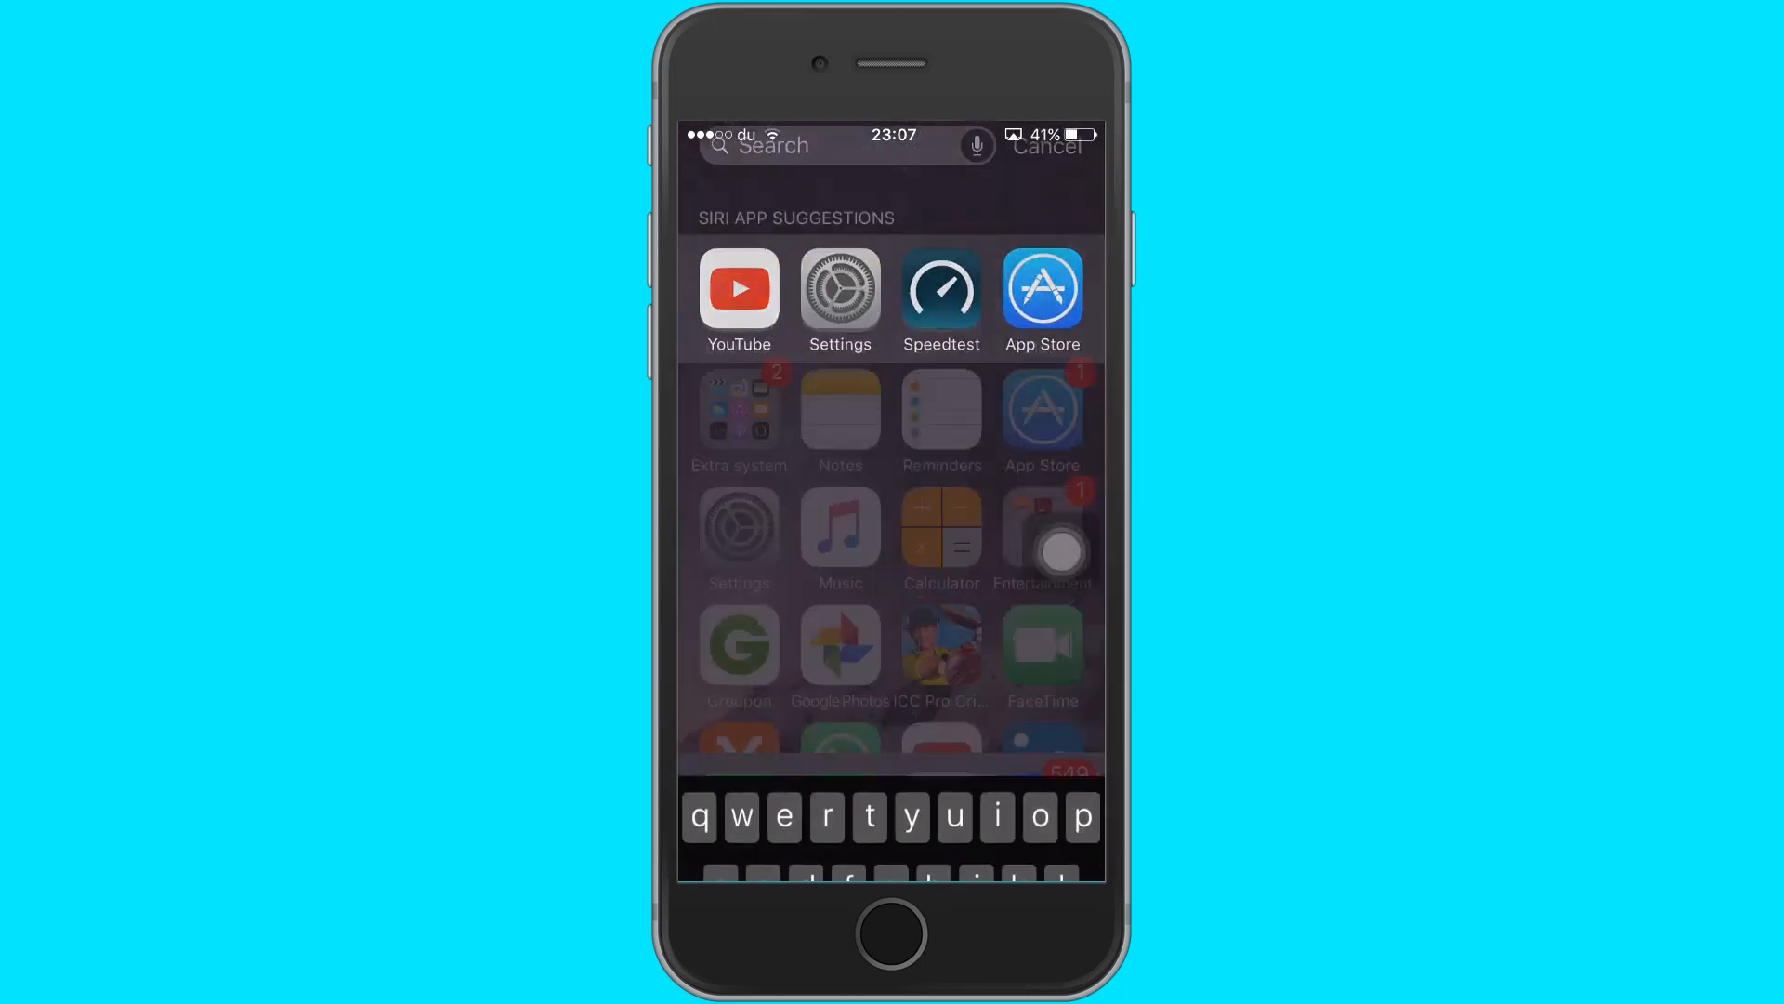
# Launch YouTube from the Siri App Suggestions, showing its splash screen
pyautogui.click(1046, 145)
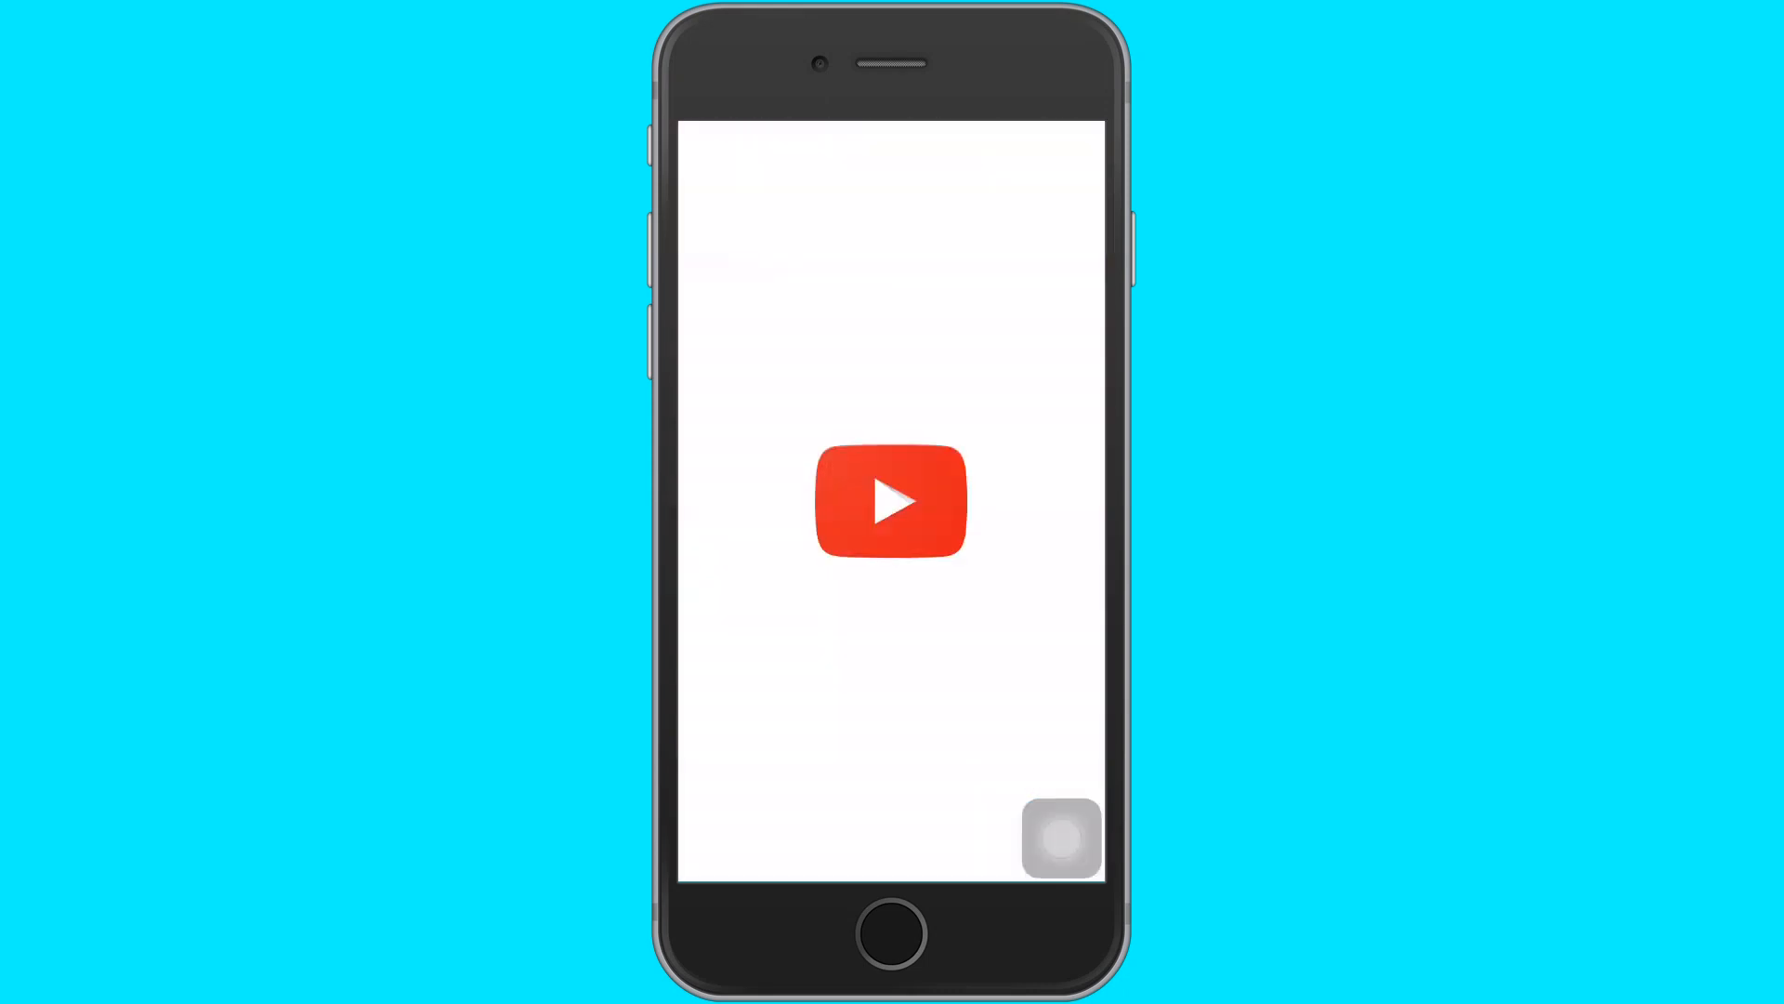
# Return Home, swipe between pages and slide to power off so rebooting removes the glitch
pyautogui.click(890, 500)
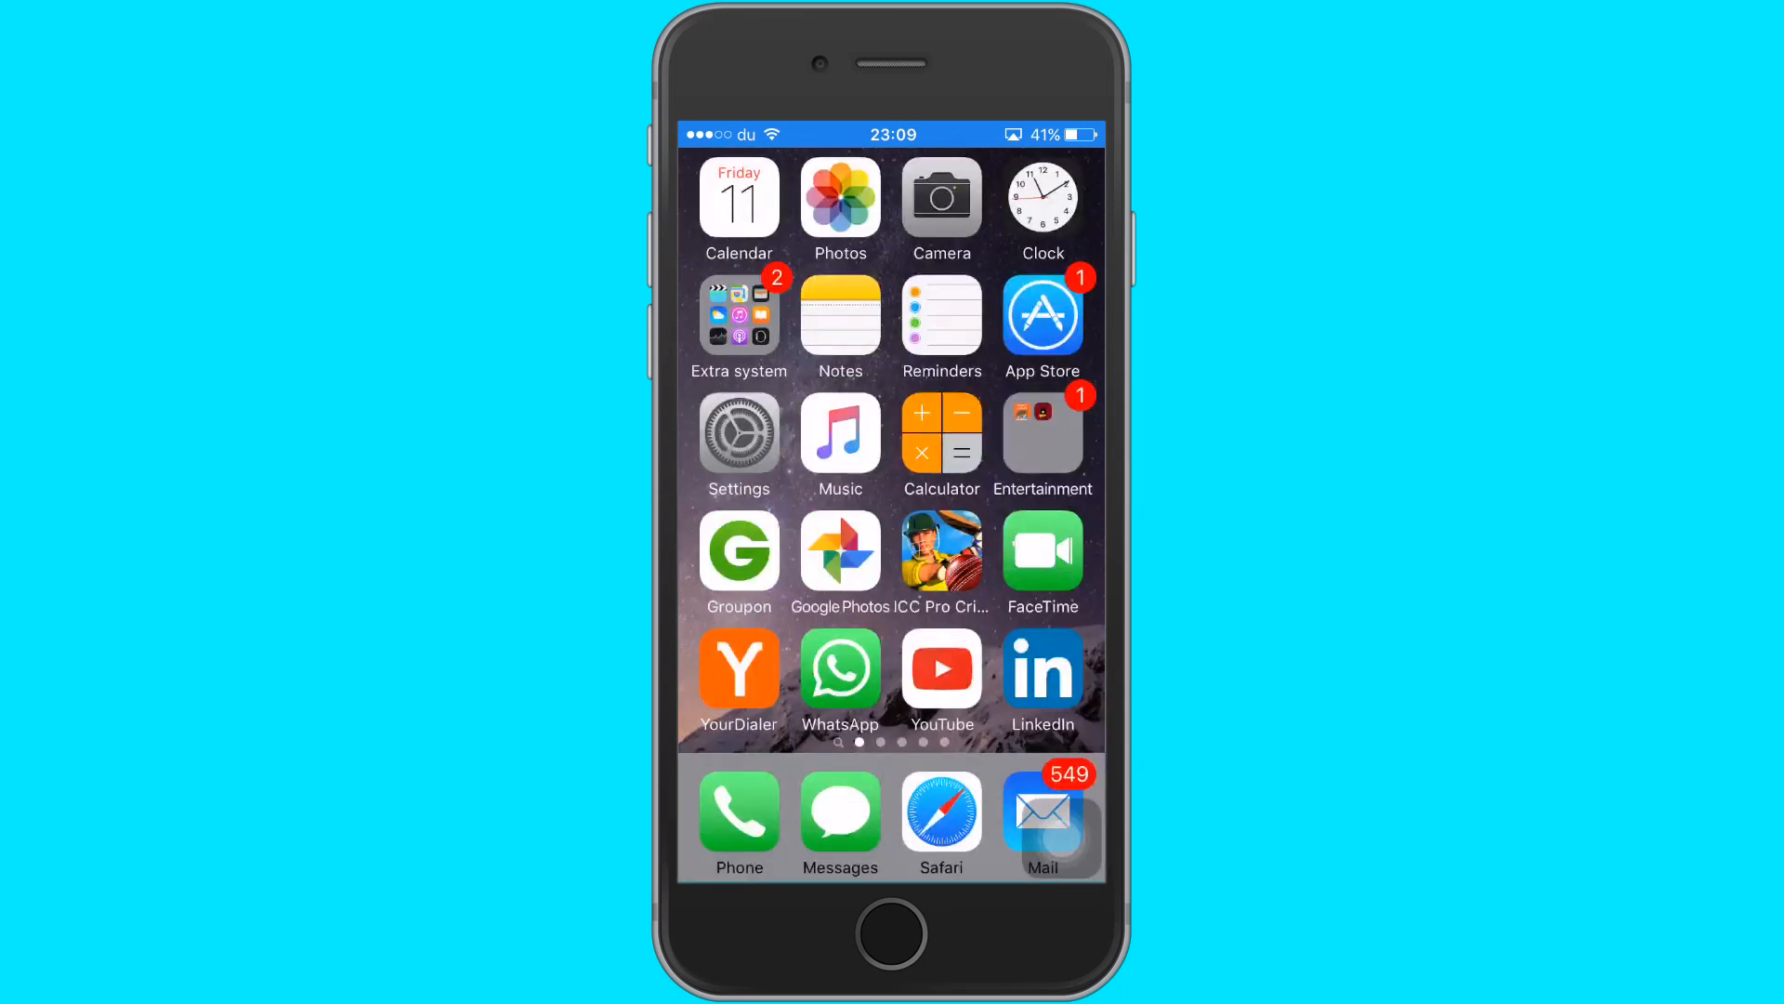
pyautogui.hscroll(-3)
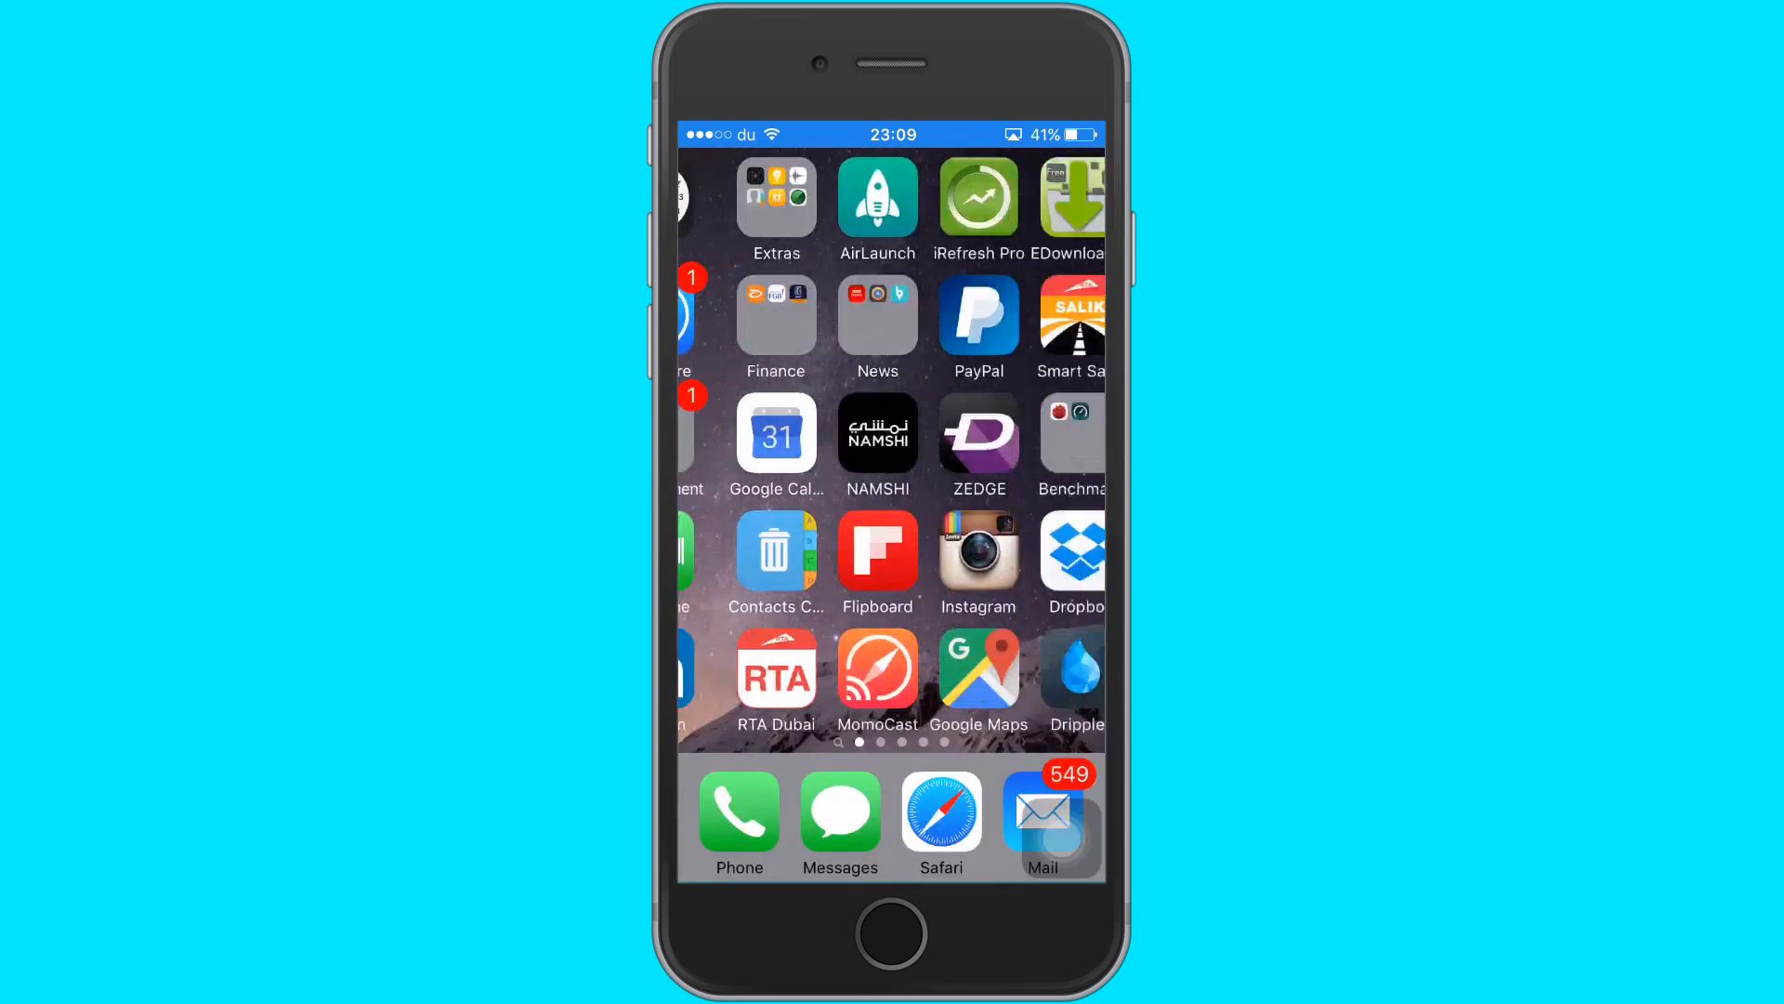
pyautogui.hscroll(-3)
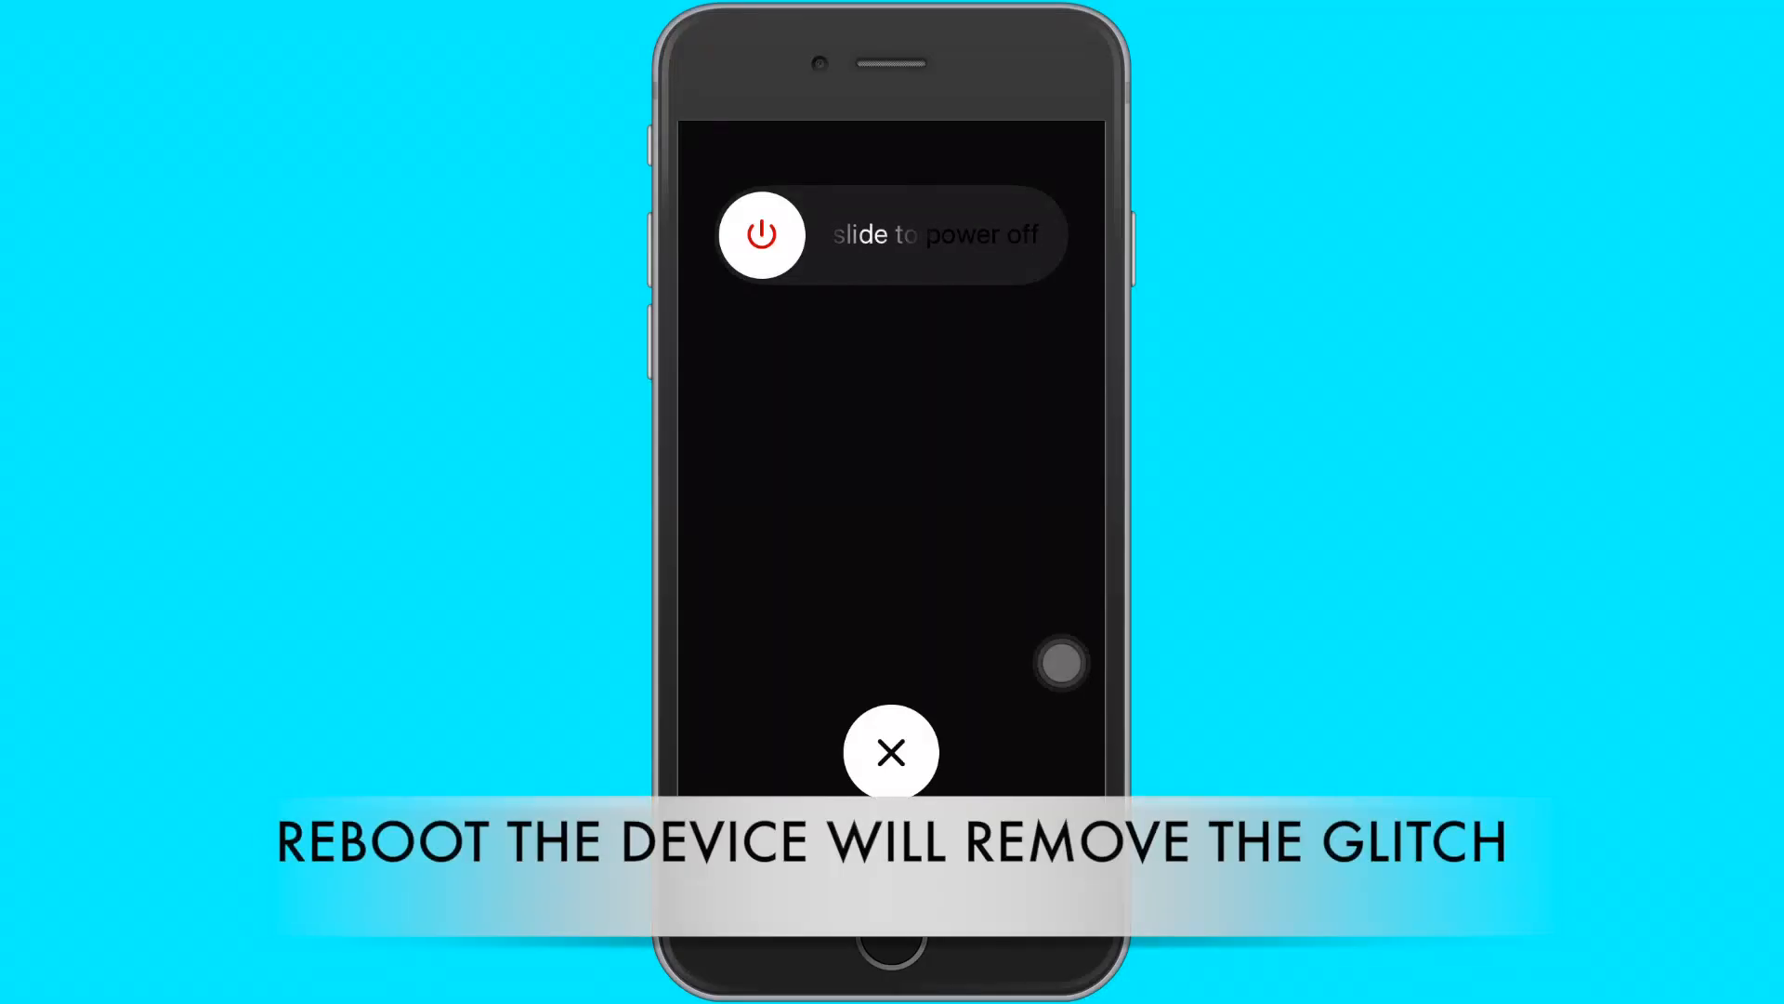
pyautogui.moveTo(760, 234); pyautogui.dragTo(899, 235)
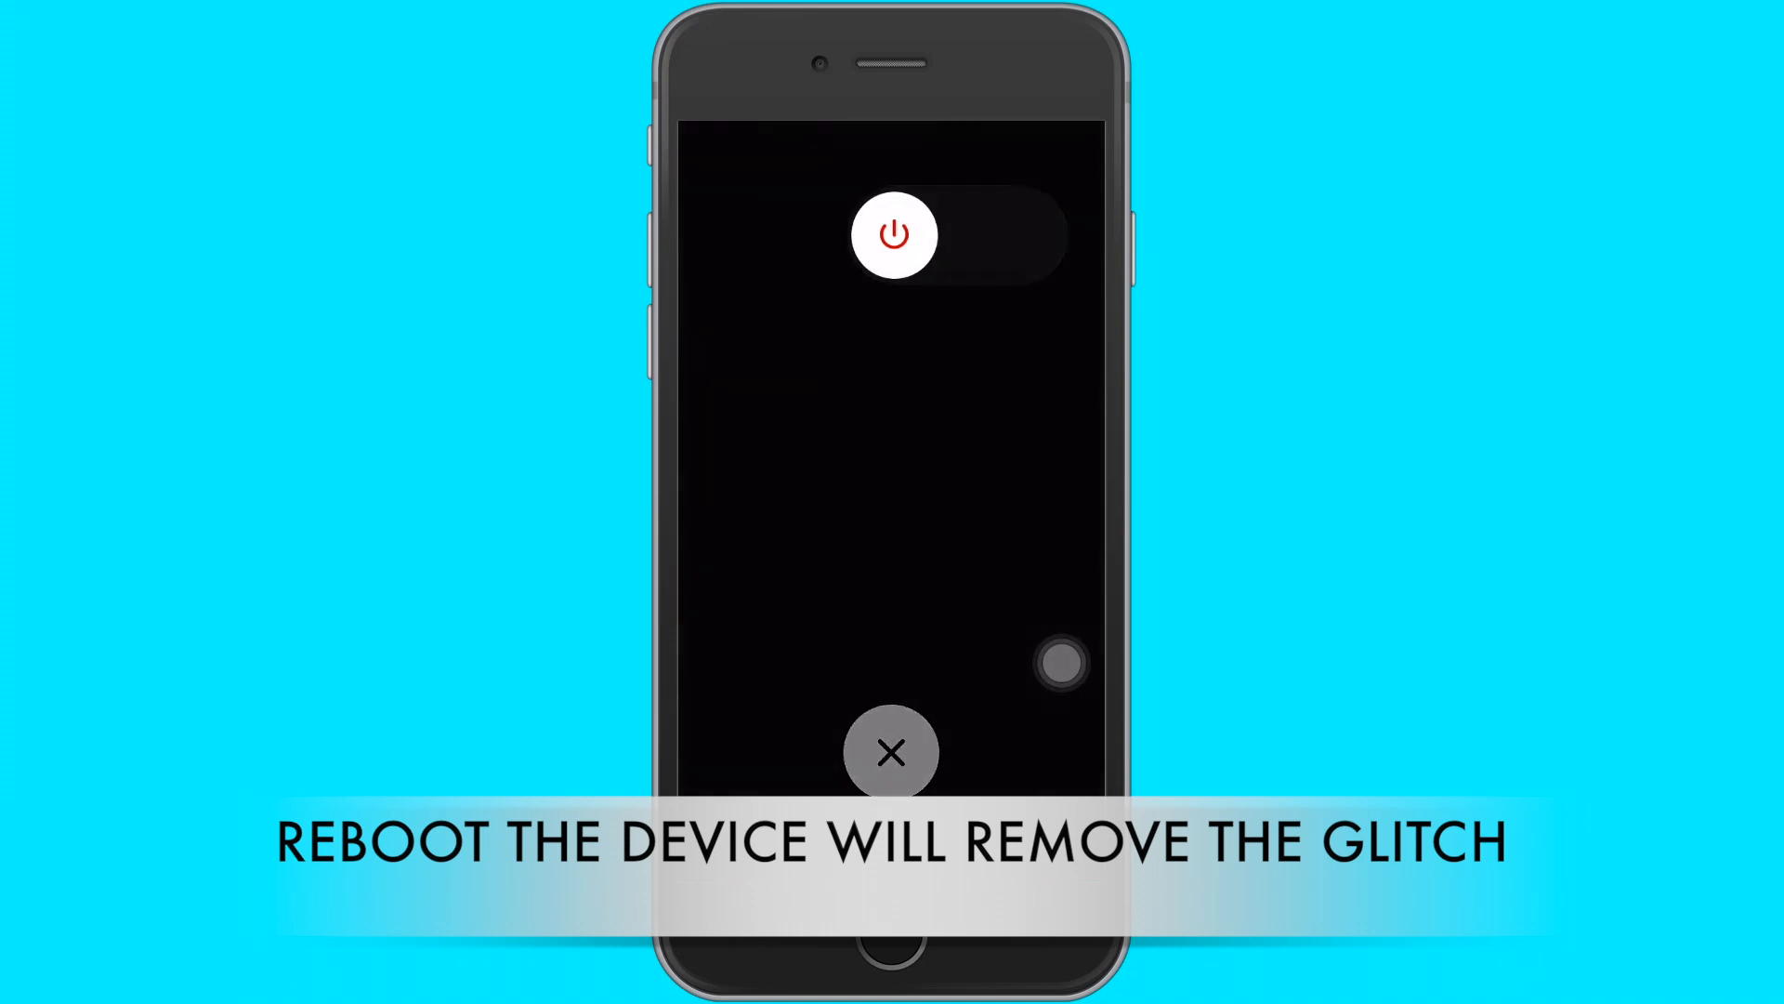